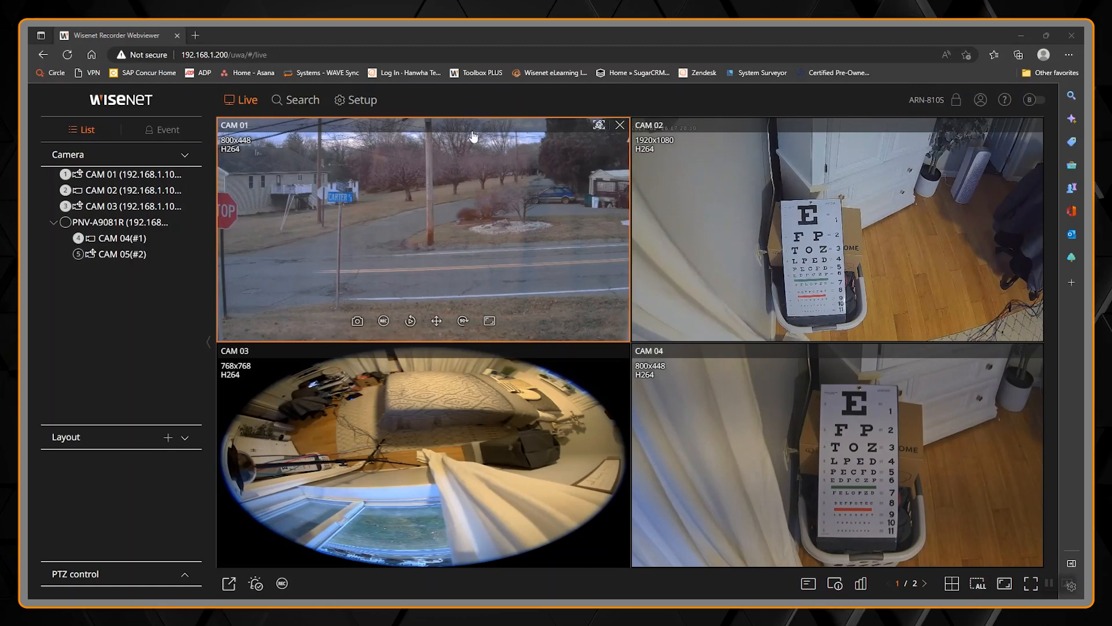
mouse_move(408, 105)
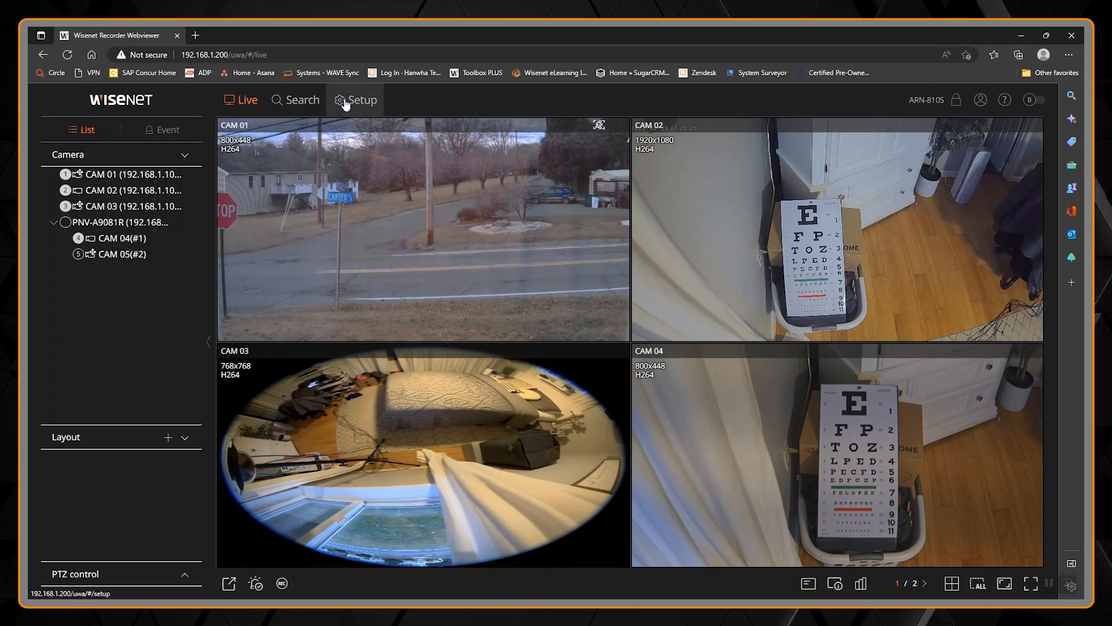
Reach Setup > System > Log so the system, event and export log pages are listed
left_click(354, 100)
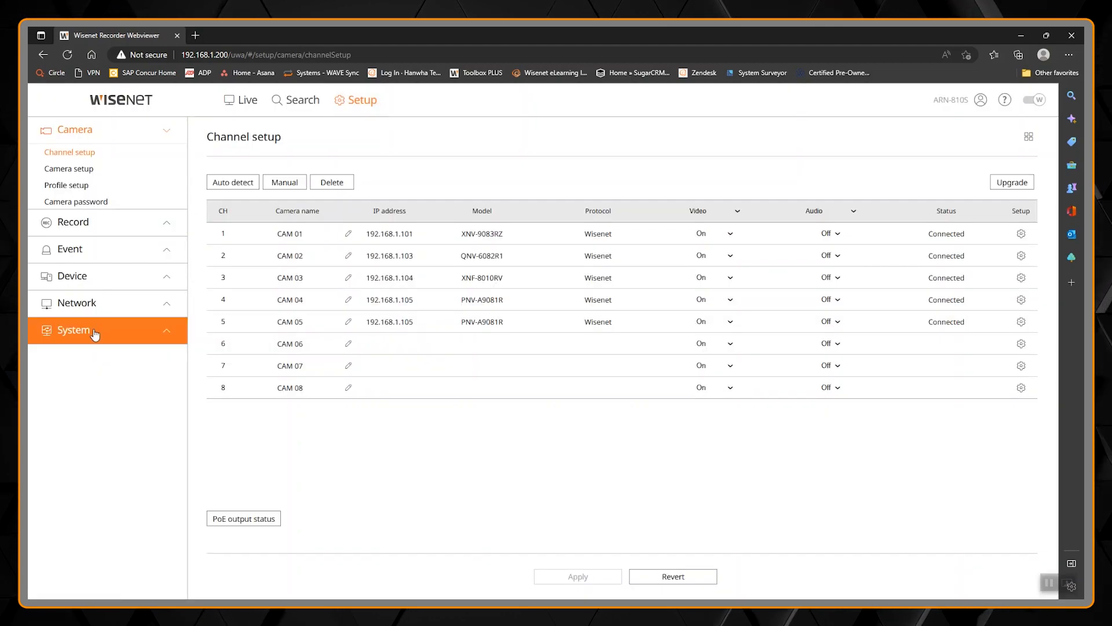
left_click(73, 329)
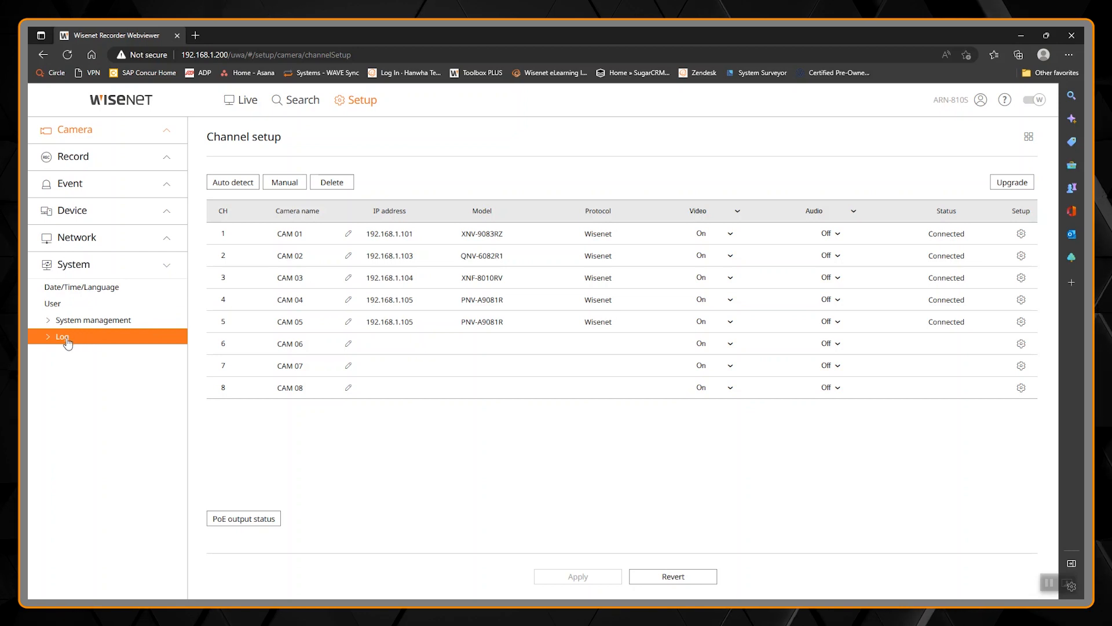
left_click(60, 336)
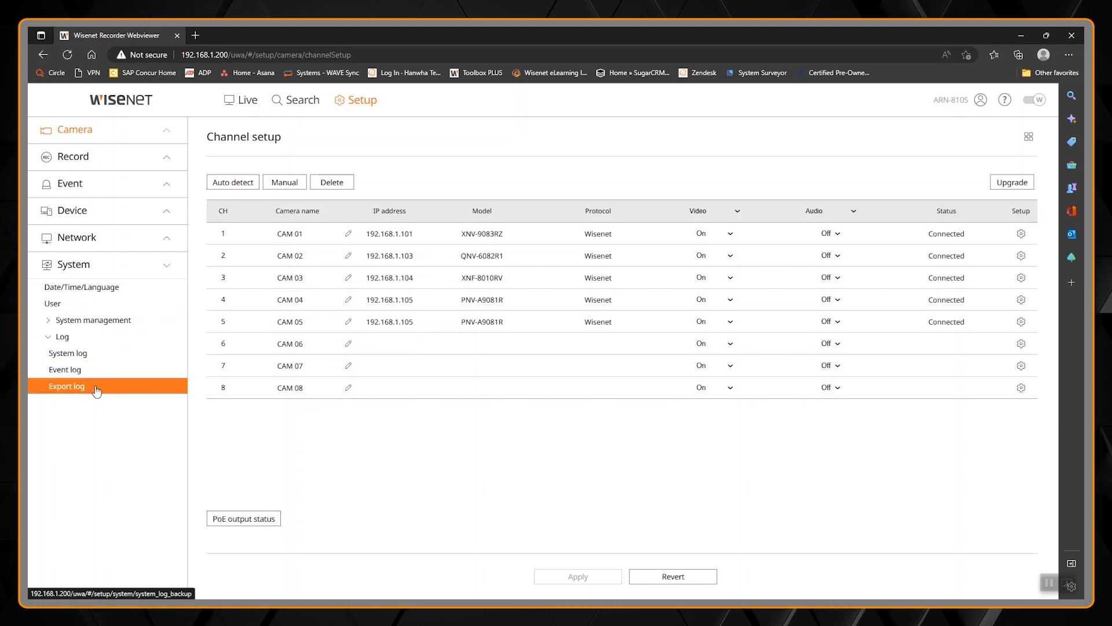
Show the system log and browse its log type list, leaving All selected with today's admin entries listed
left_click(68, 352)
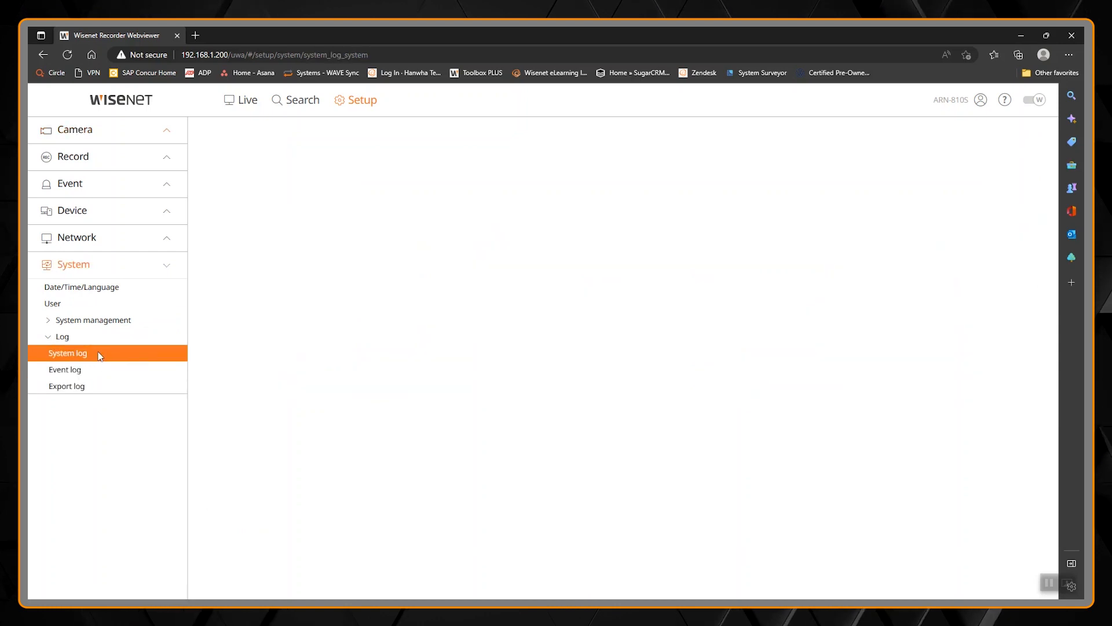
left_click(67, 352)
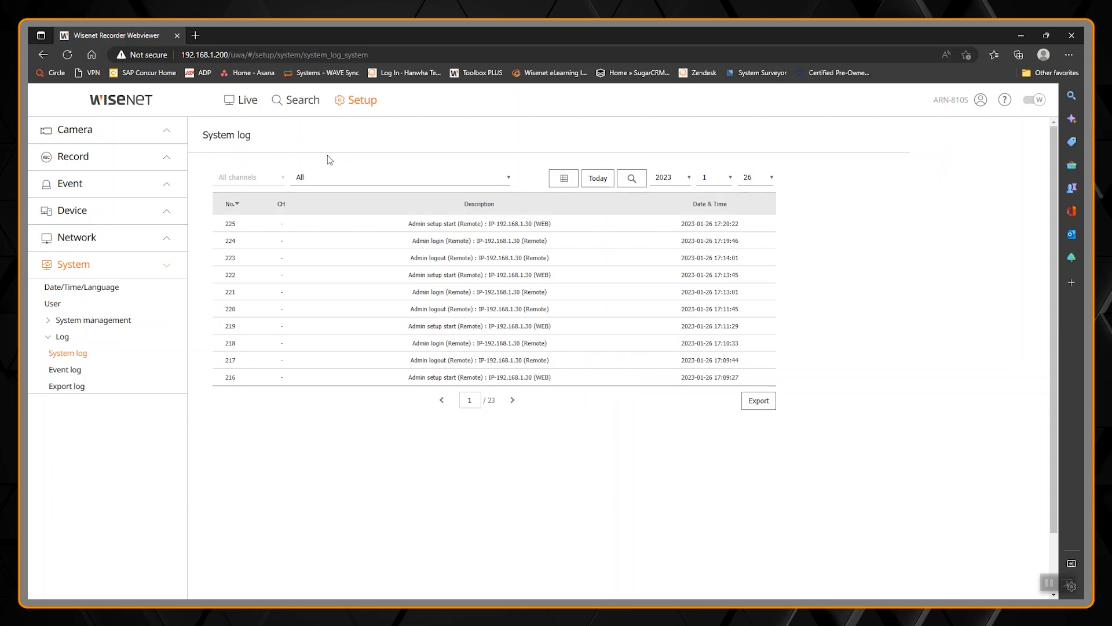
left_click(399, 177)
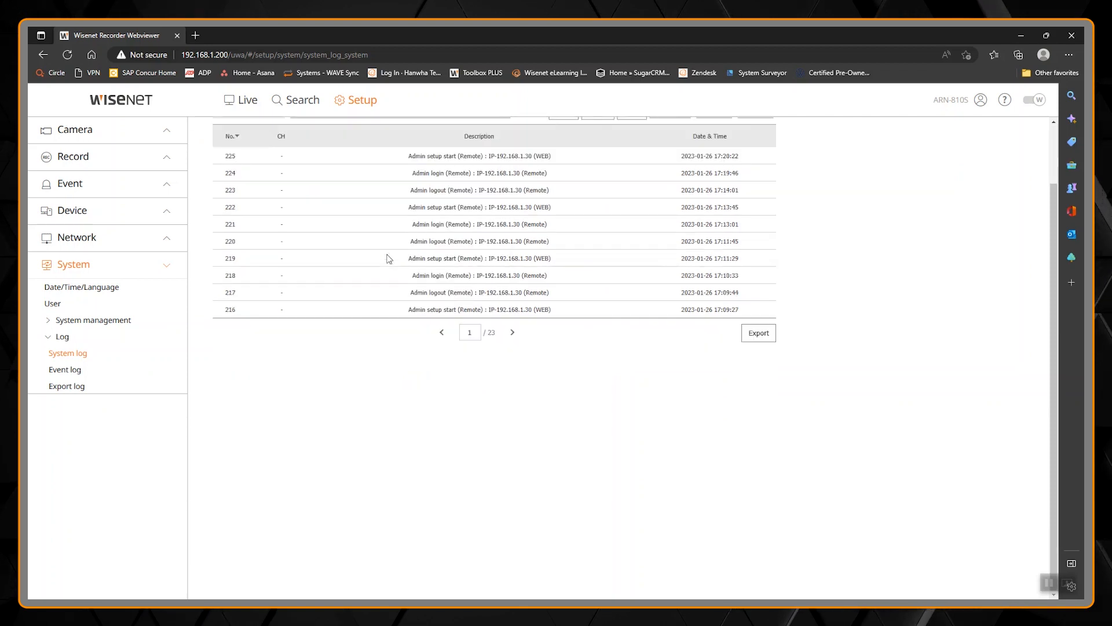
left_click(399, 176)
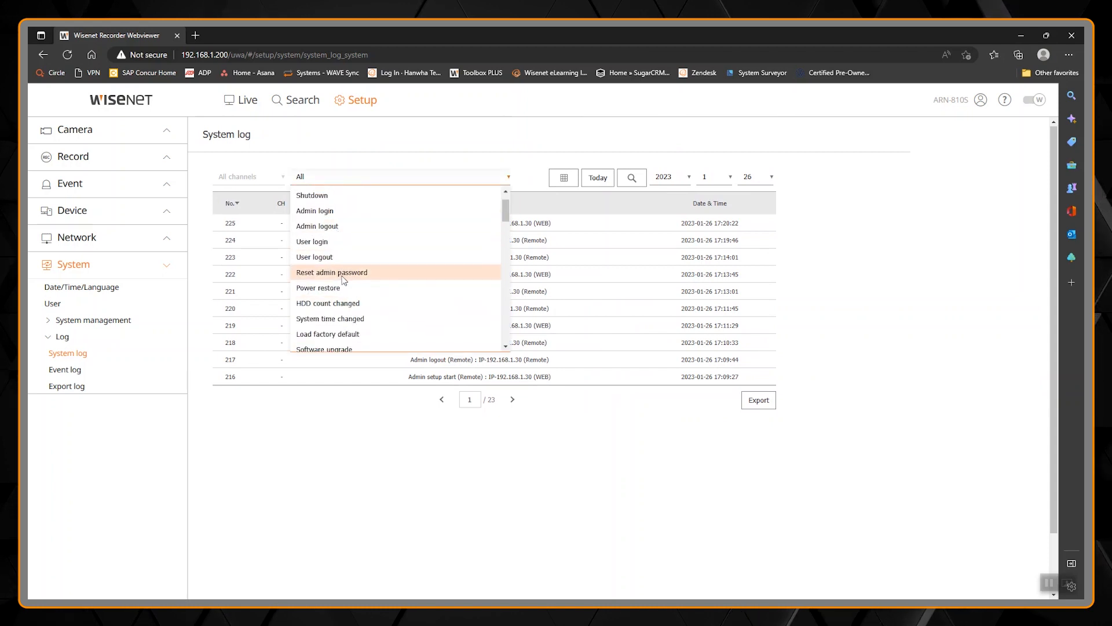
scroll("down", 3)
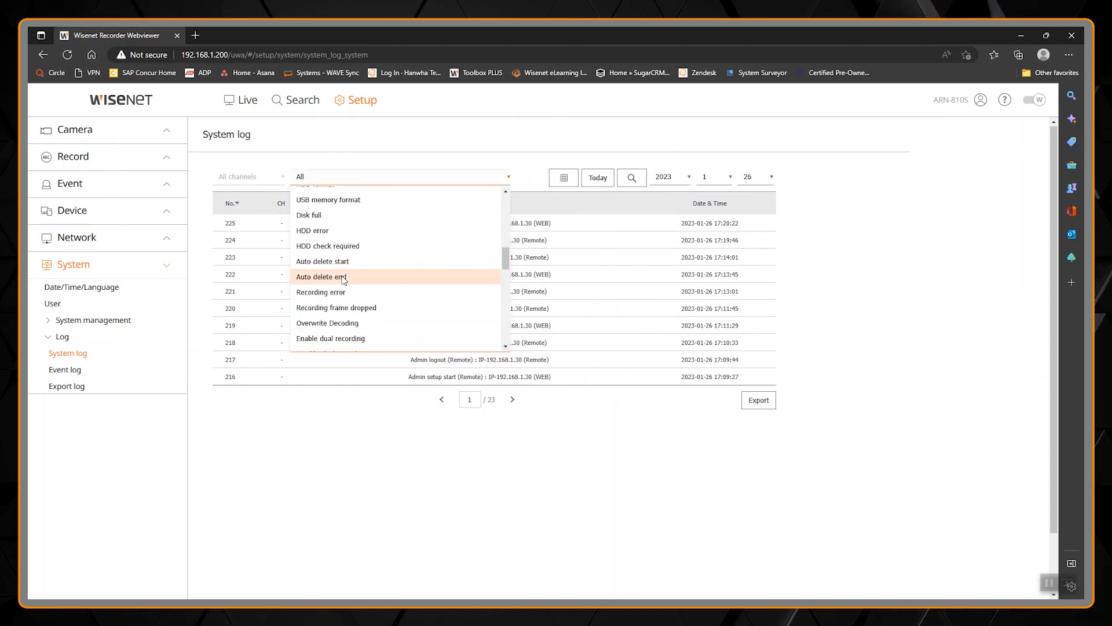
scroll("down", 3)
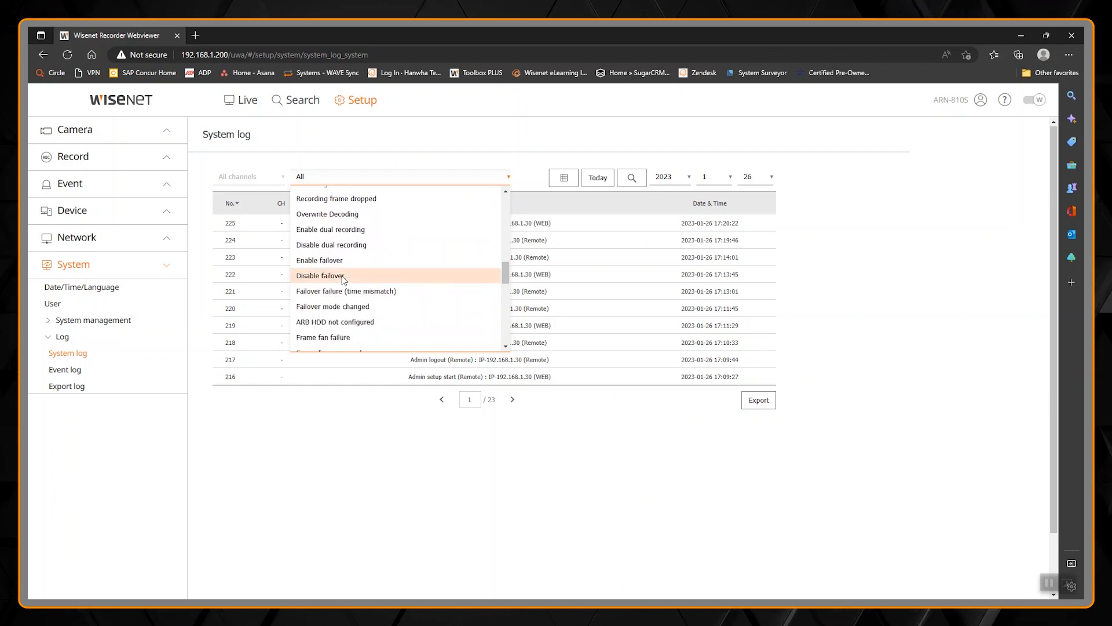
scroll("down", 3)
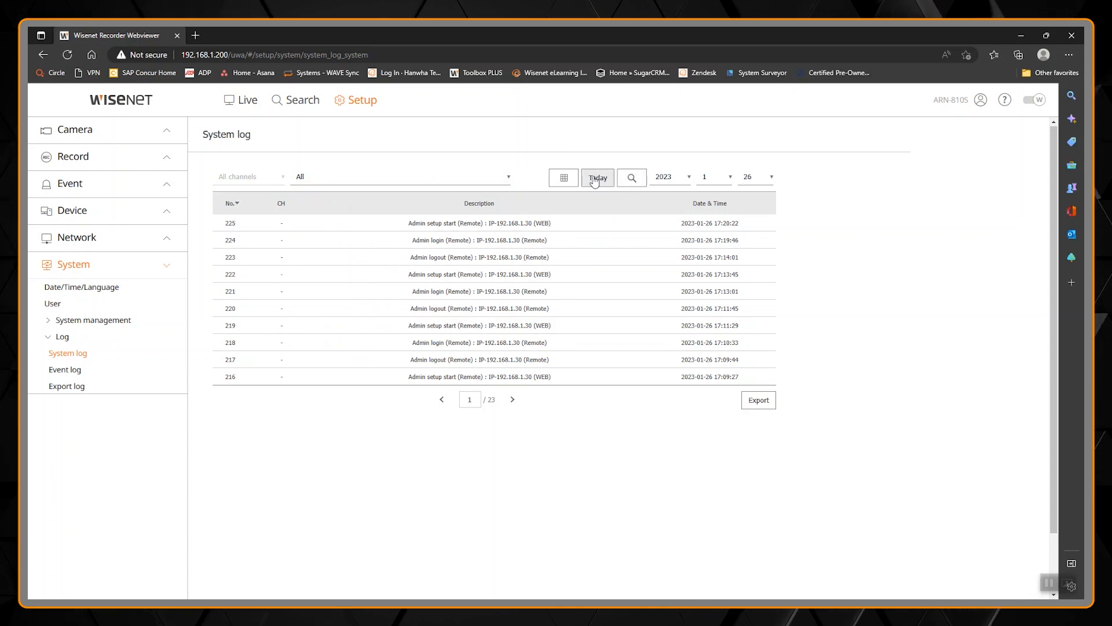
mouse_move(756, 408)
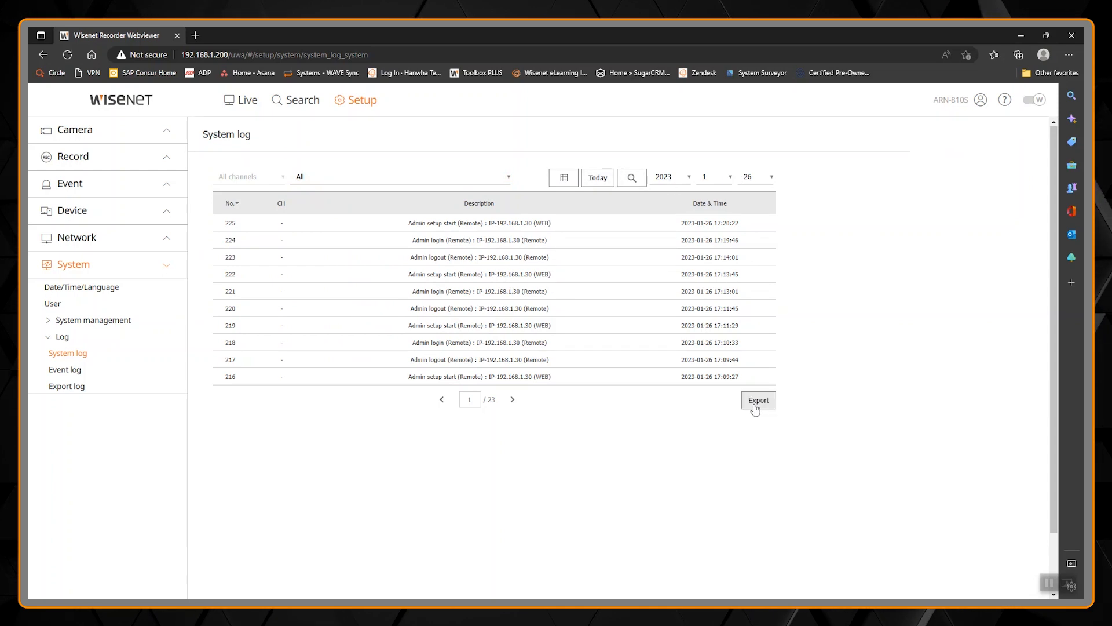
Export the system log to a .txt file, view it in Notepad and find the next Start entry
left_click(757, 400)
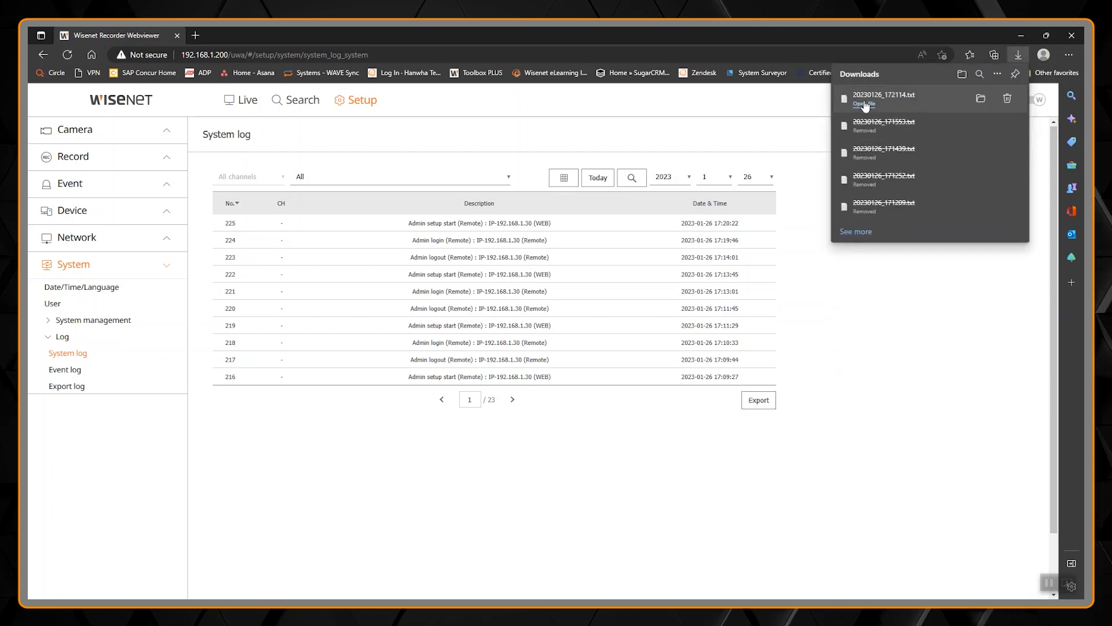
left_click(864, 104)
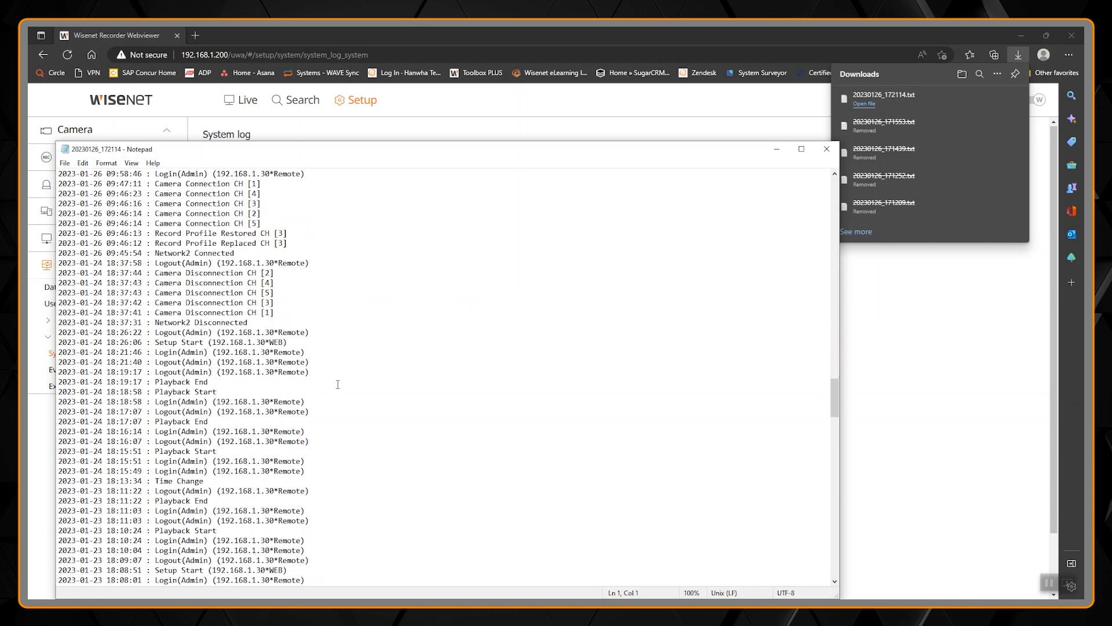
scroll("down", 3)
type("pow")
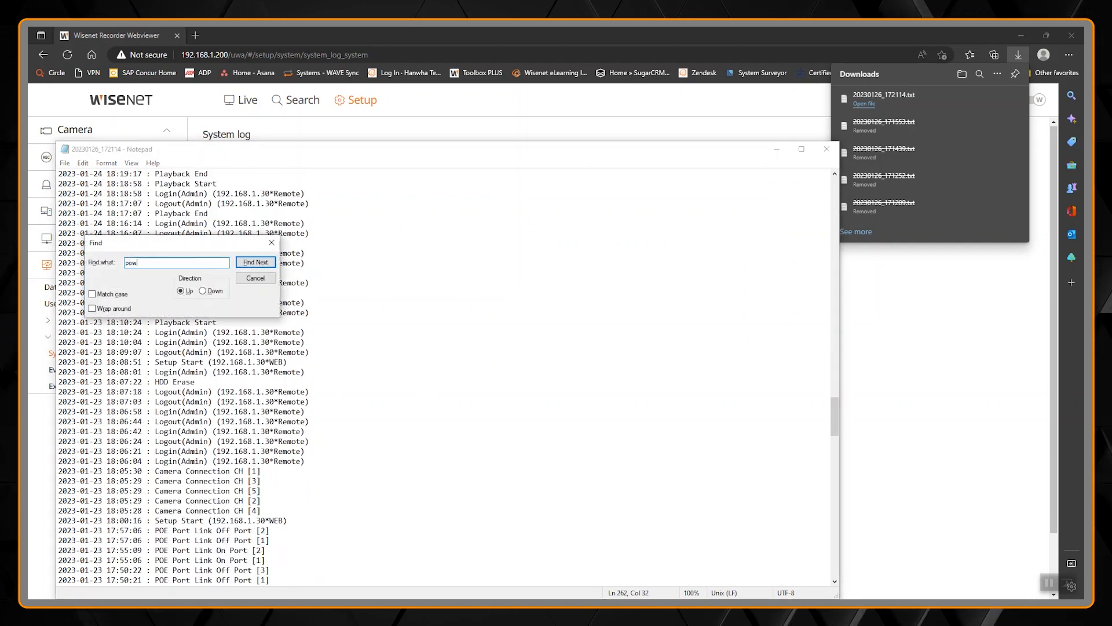
left_click(255, 261)
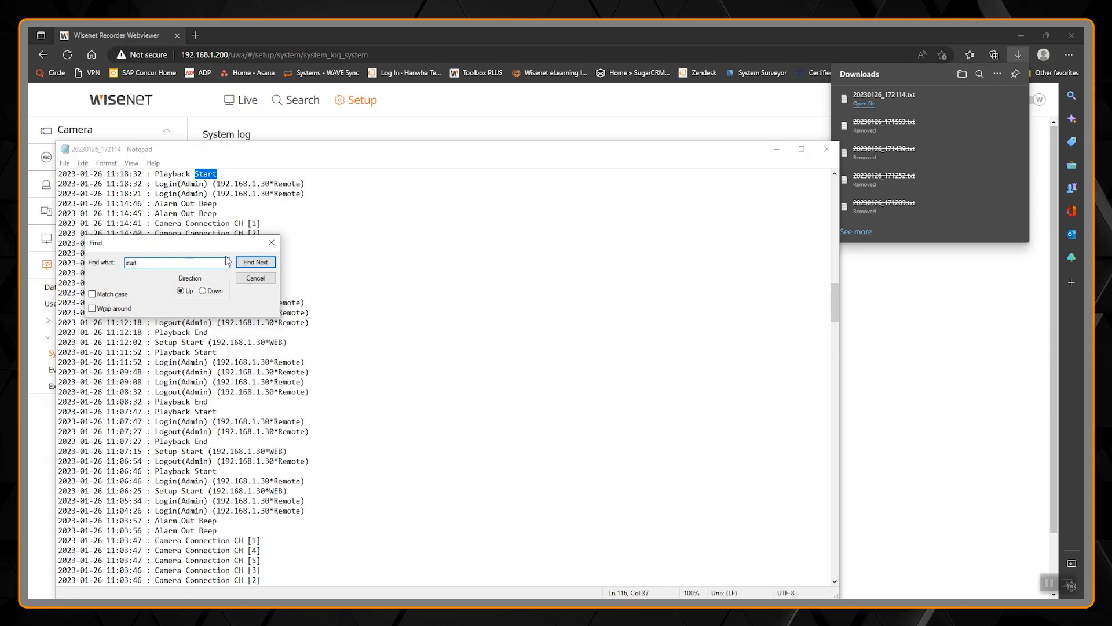
left_click(255, 262)
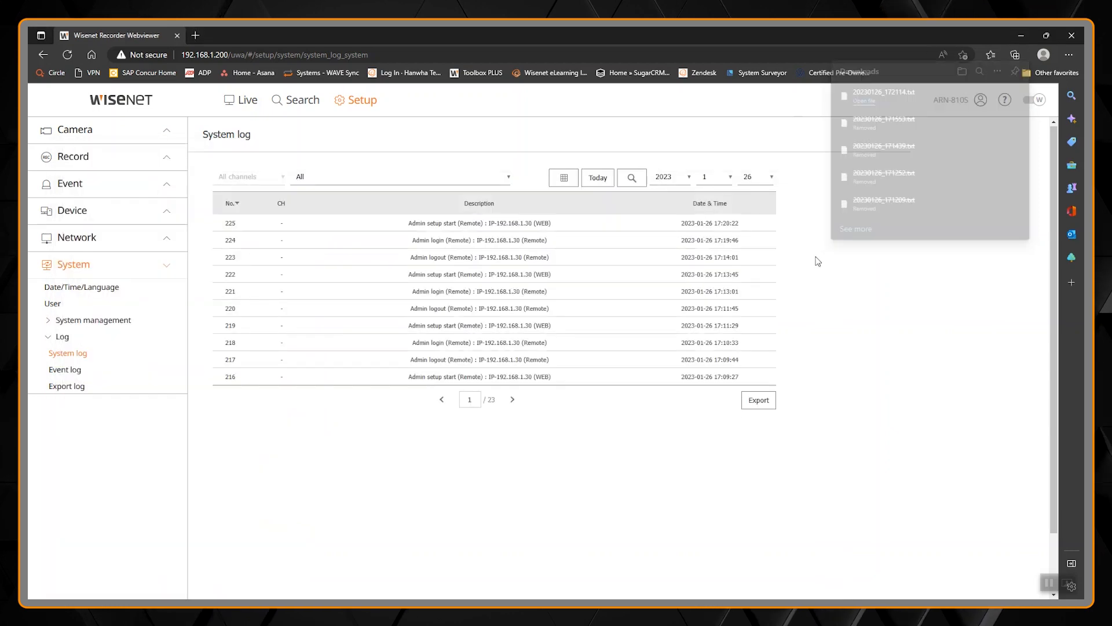
Filter the event log to person detections, then return it to All event types (about 1,220 pages)
left_click(65, 370)
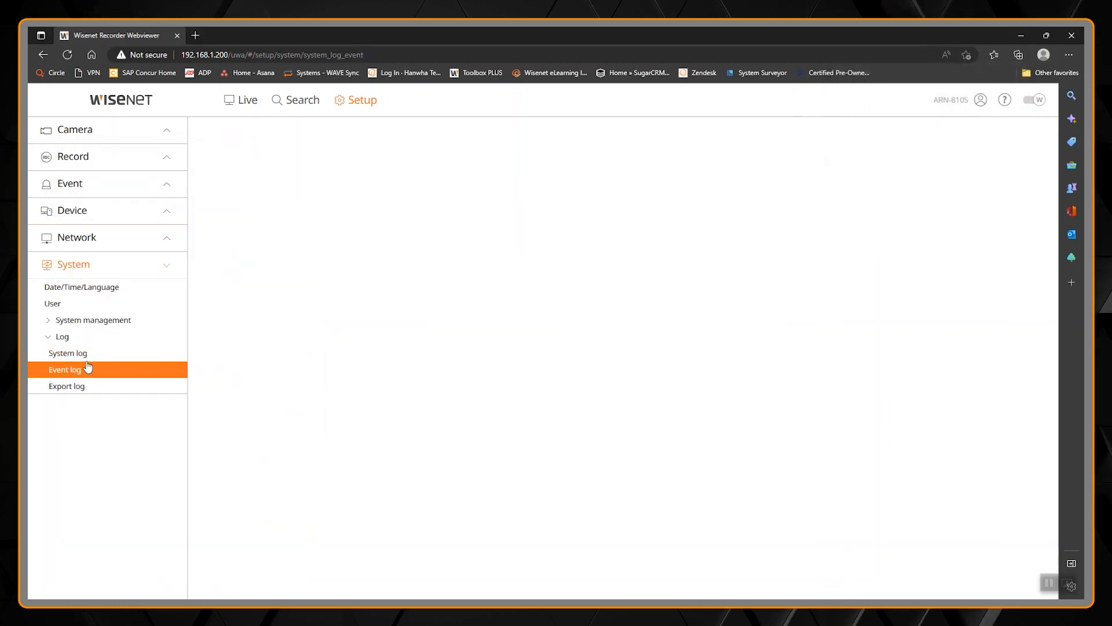
left_click(64, 370)
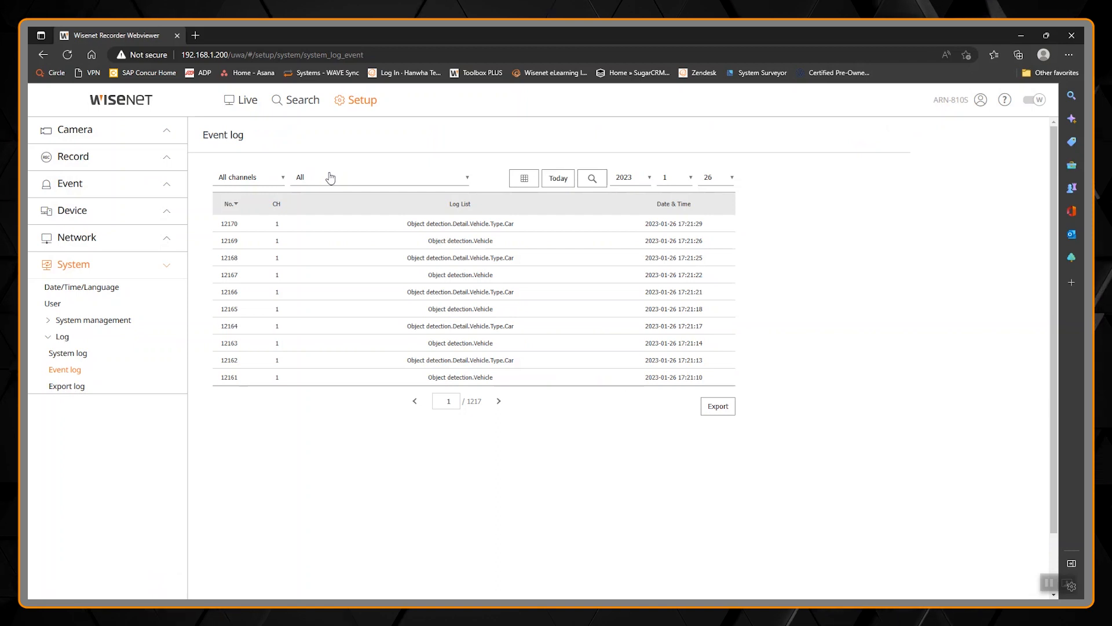
mouse_move(262, 182)
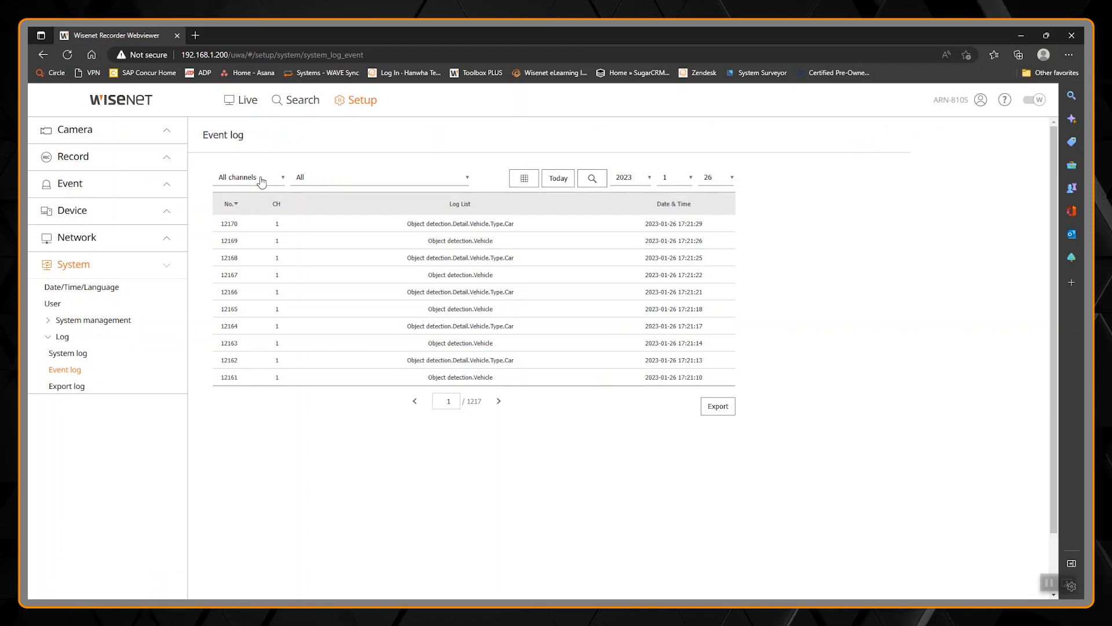
left_click(260, 178)
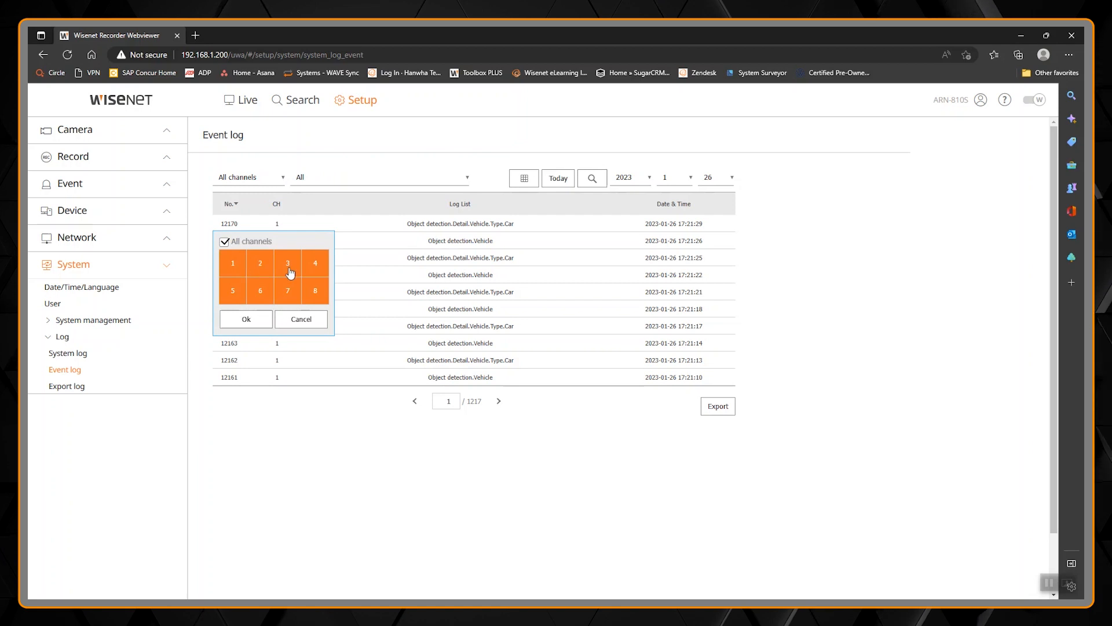
left_click(380, 177)
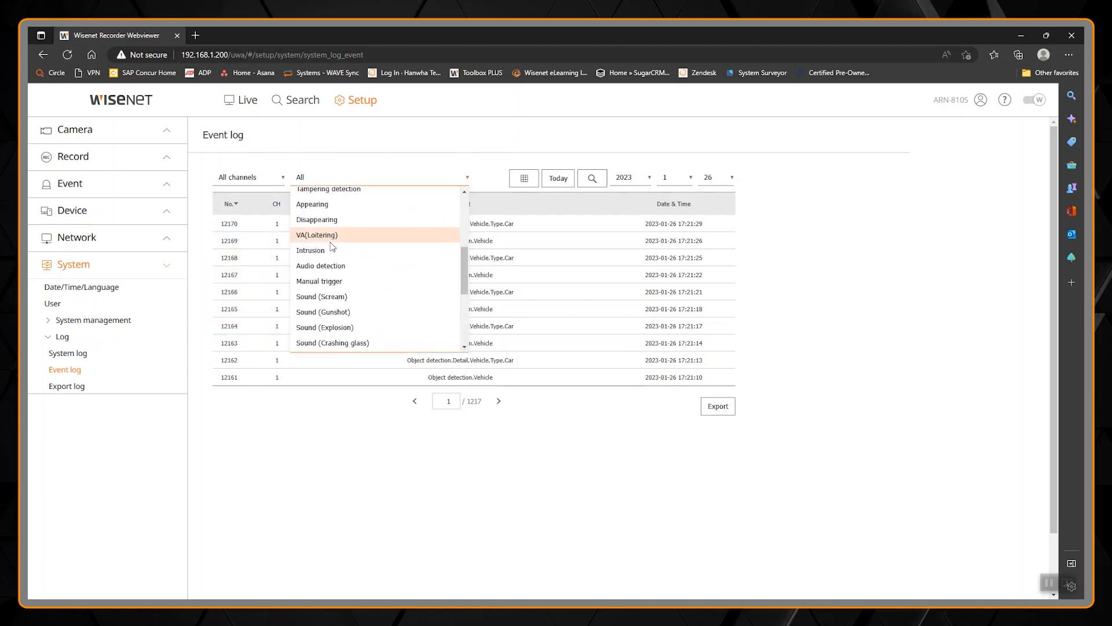
scroll("down", 3)
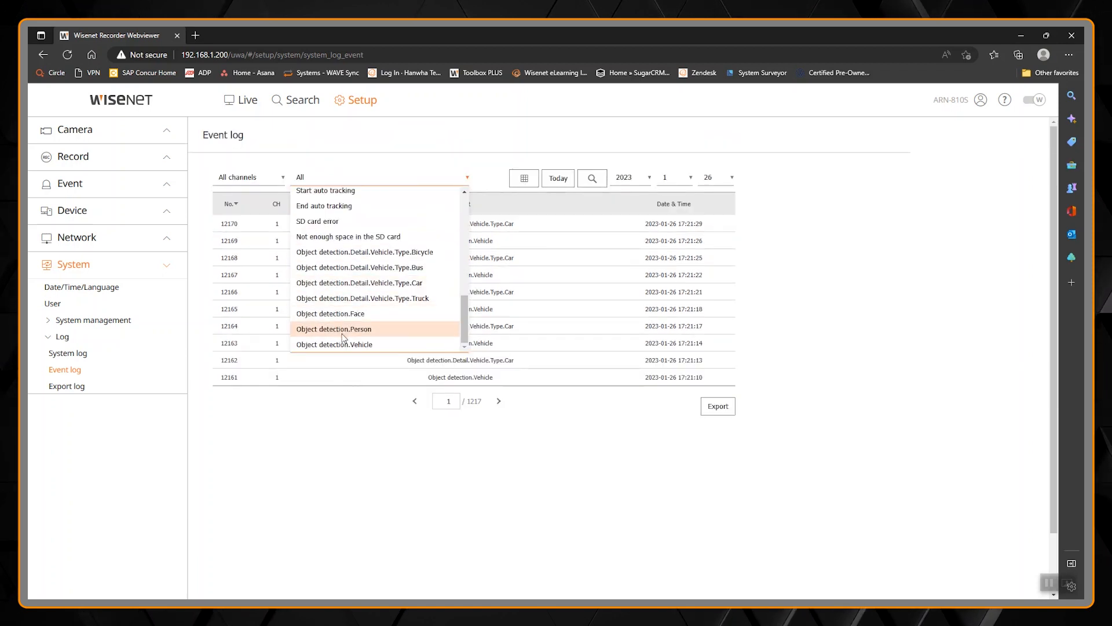
left_click(332, 329)
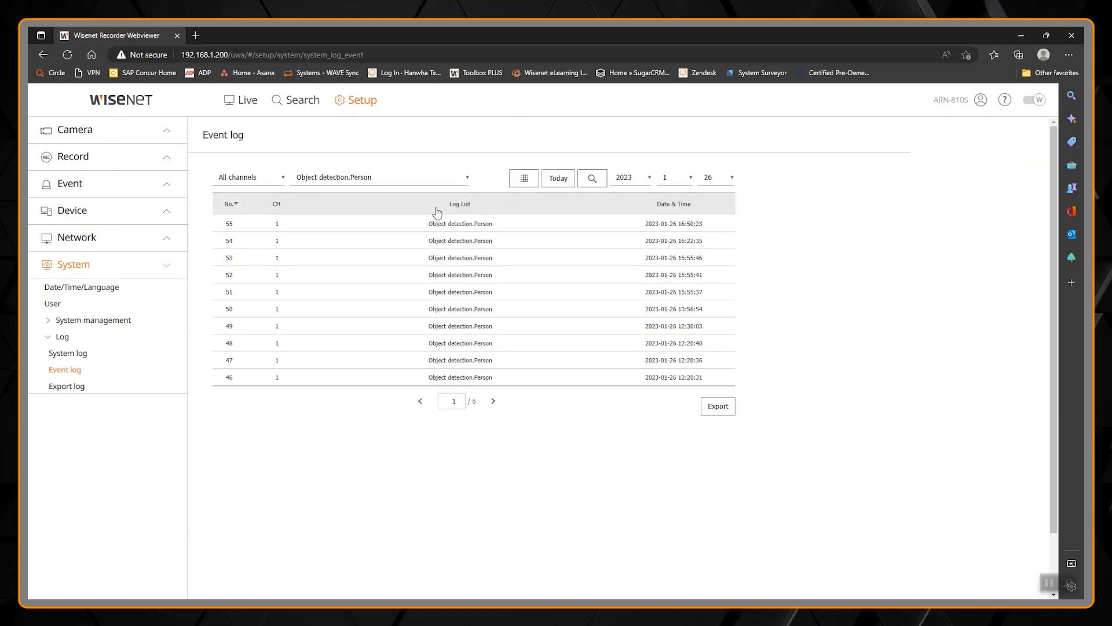
mouse_move(424, 241)
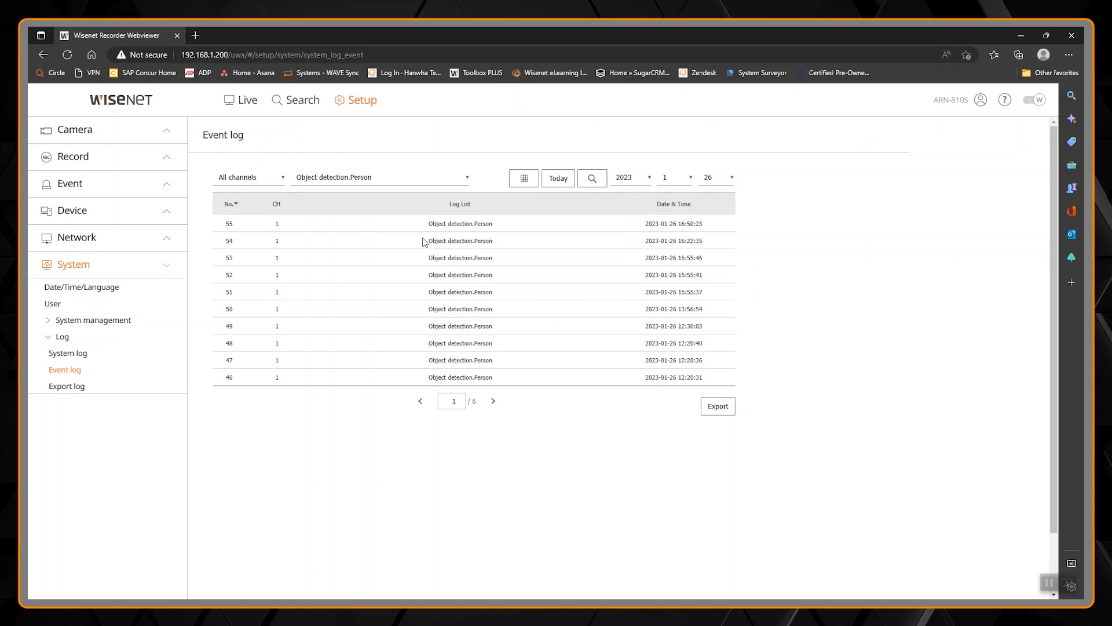
mouse_move(285, 388)
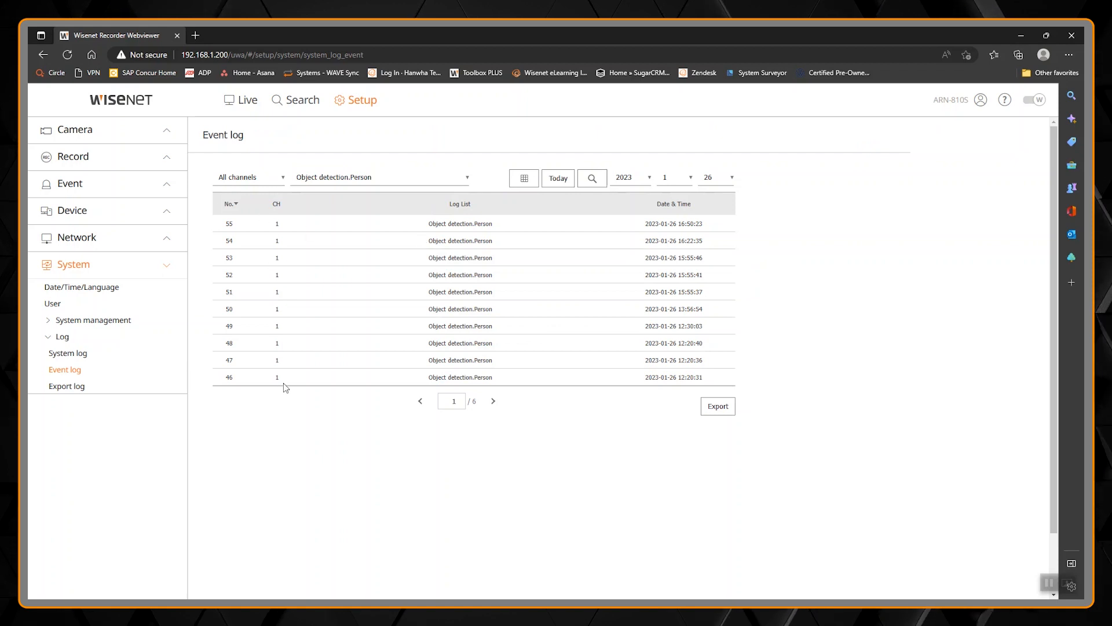
mouse_move(461, 253)
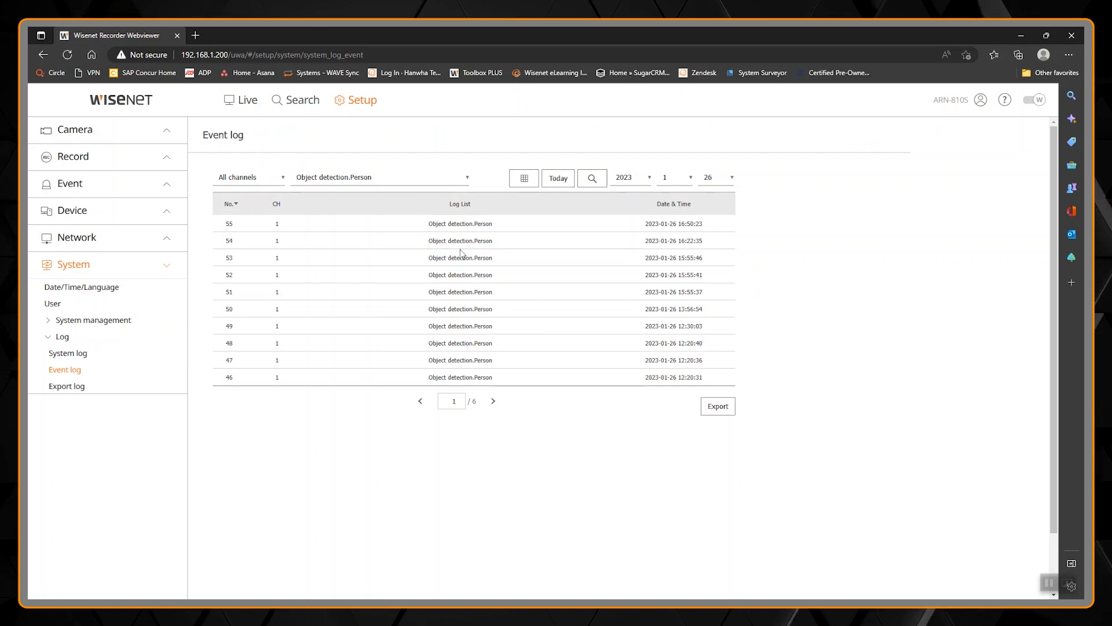
mouse_move(547, 231)
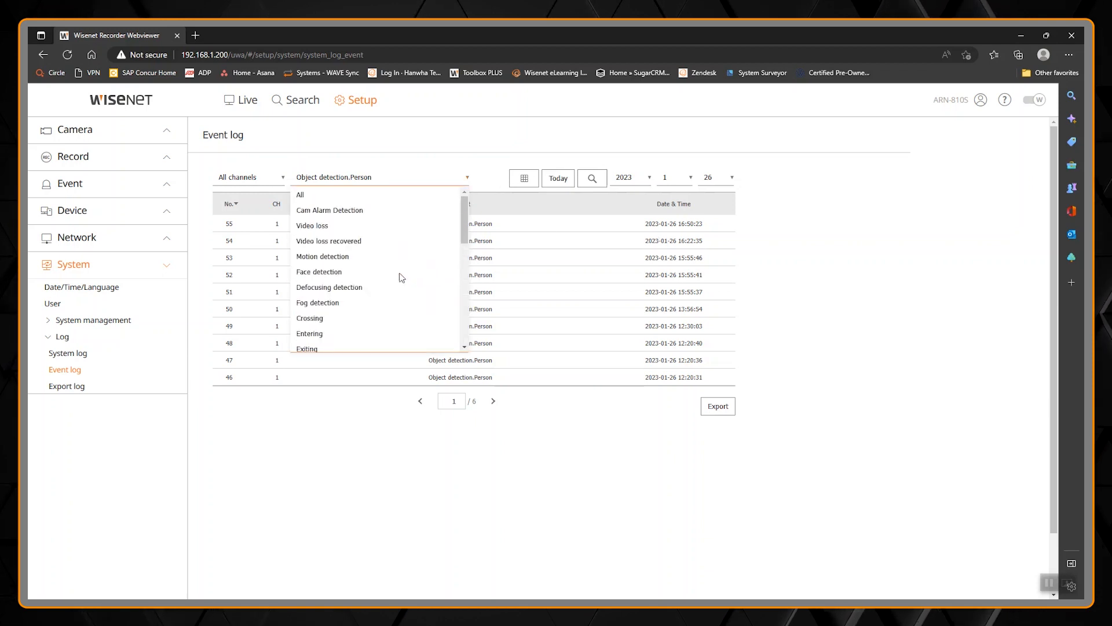
left_click(300, 195)
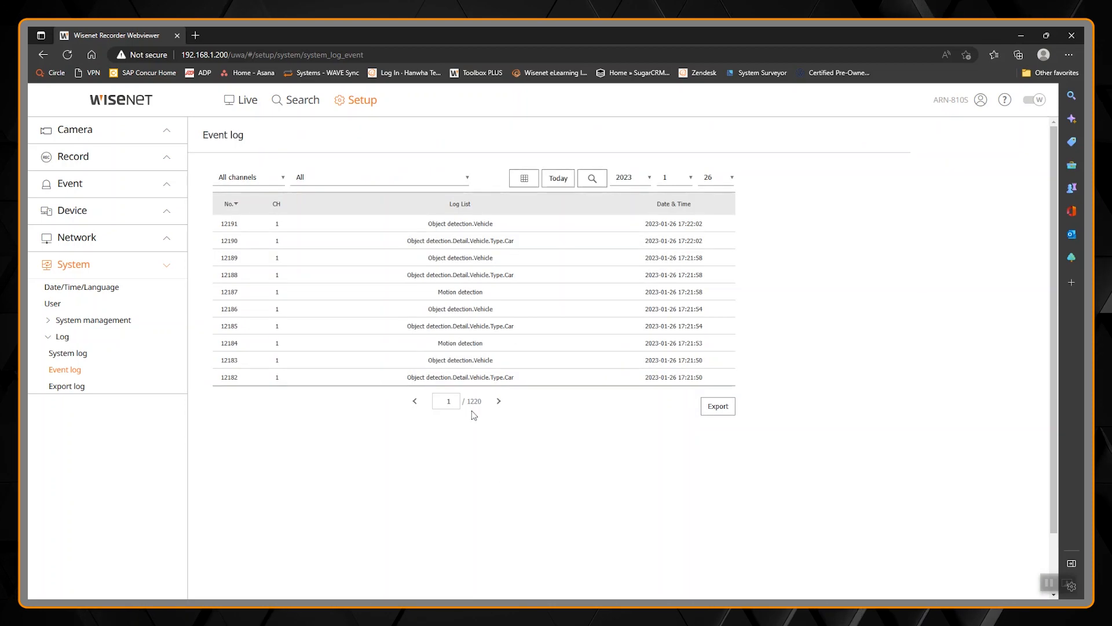
mouse_move(517, 413)
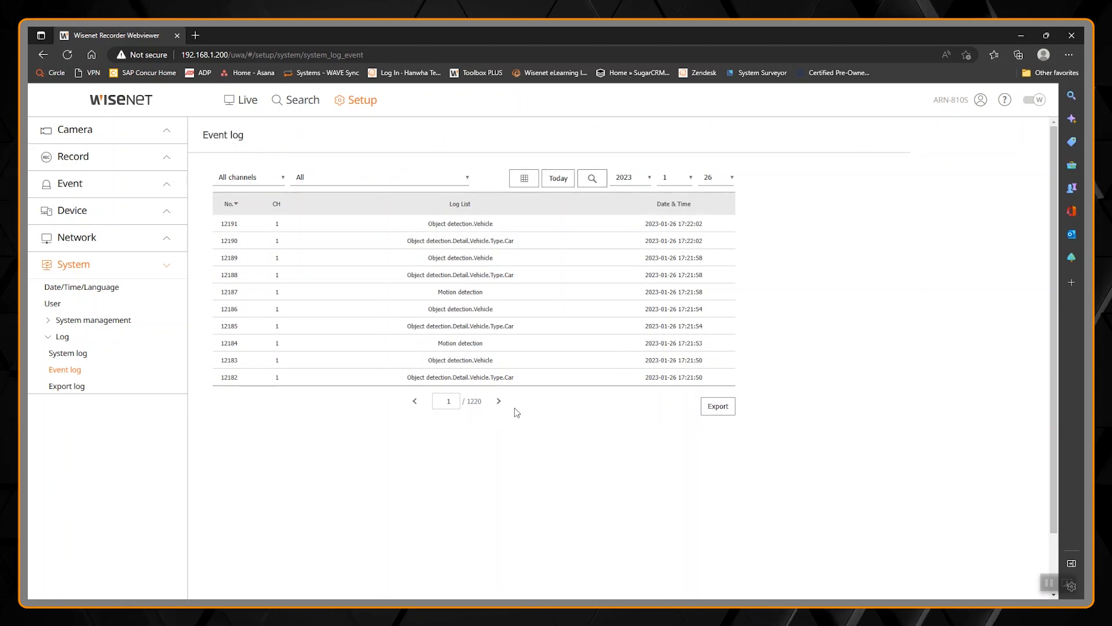
mouse_move(759, 370)
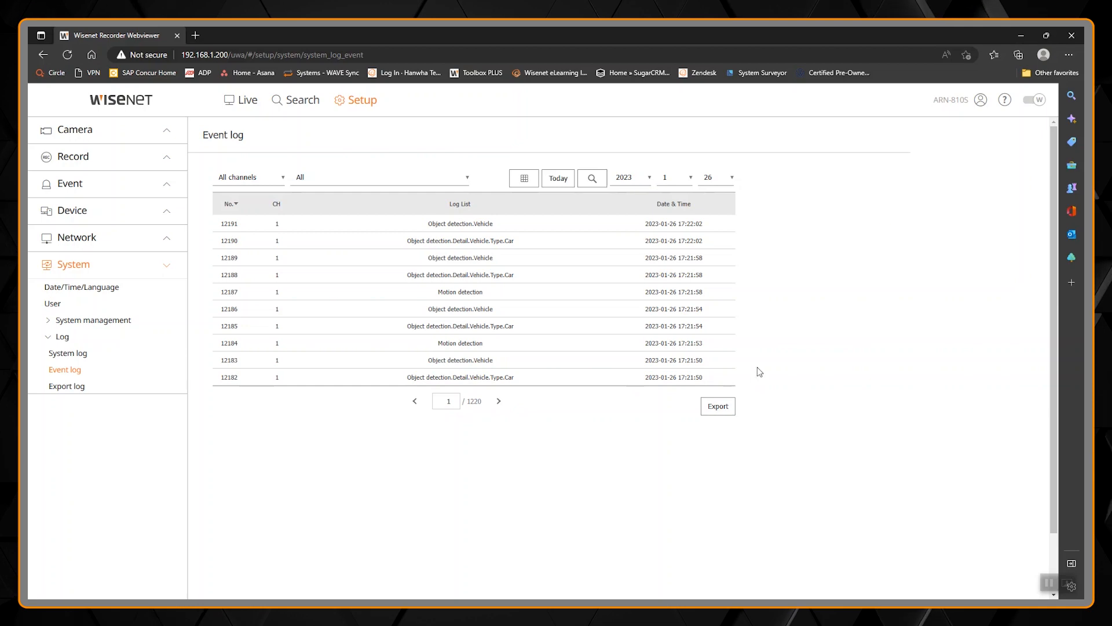
Export the full event log to a .txt file and open it from the browser downloads
left_click(719, 407)
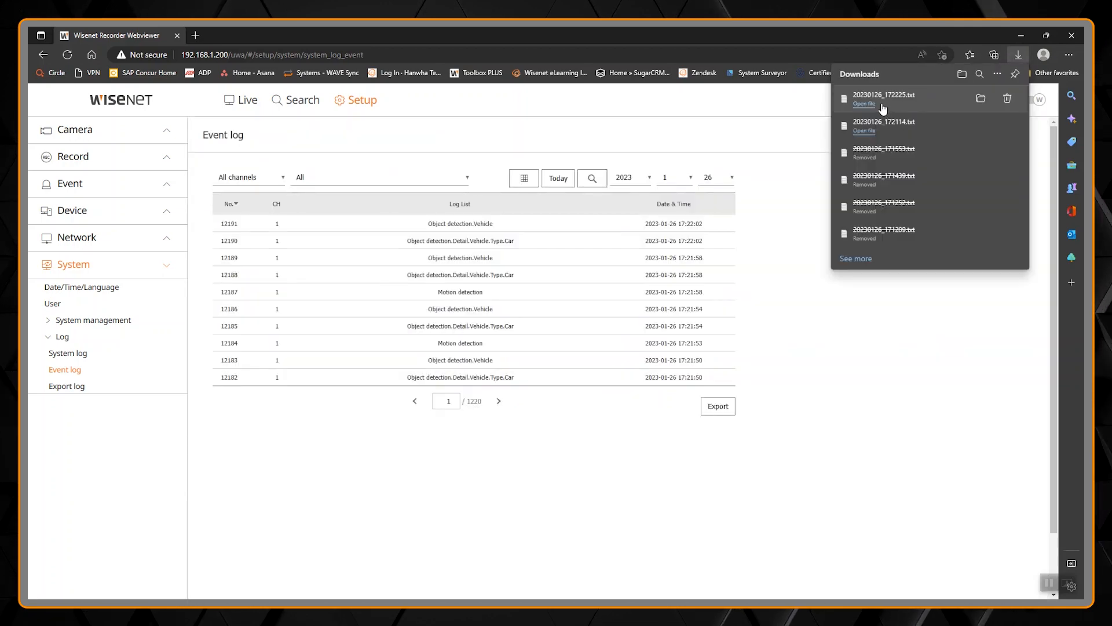
left_click(864, 105)
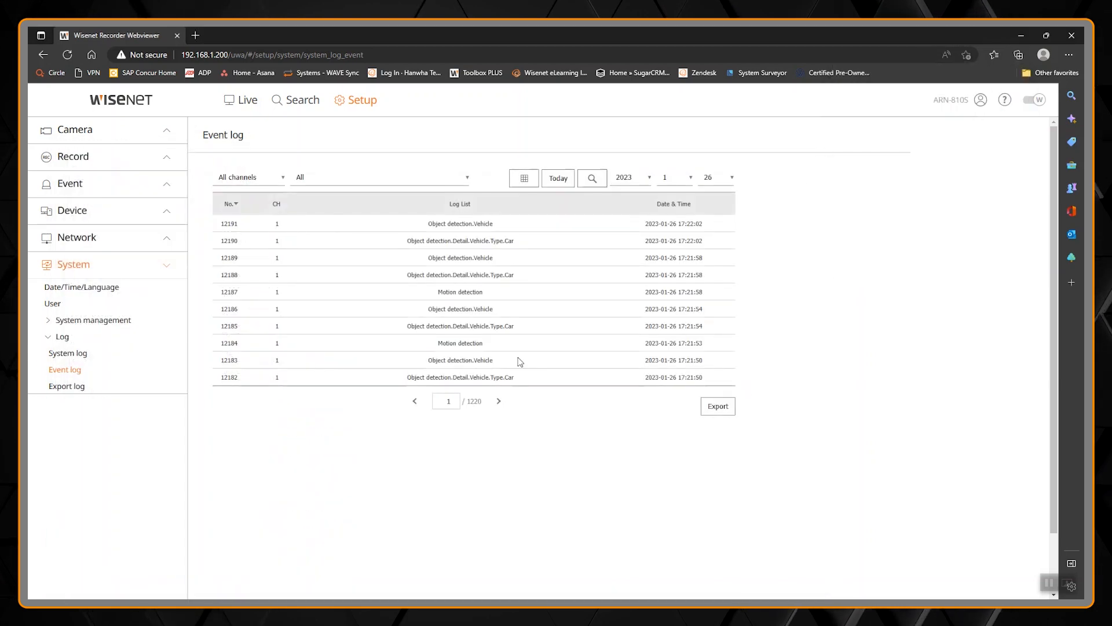
View the export log's four admin exports and the details of export number 3
left_click(66, 386)
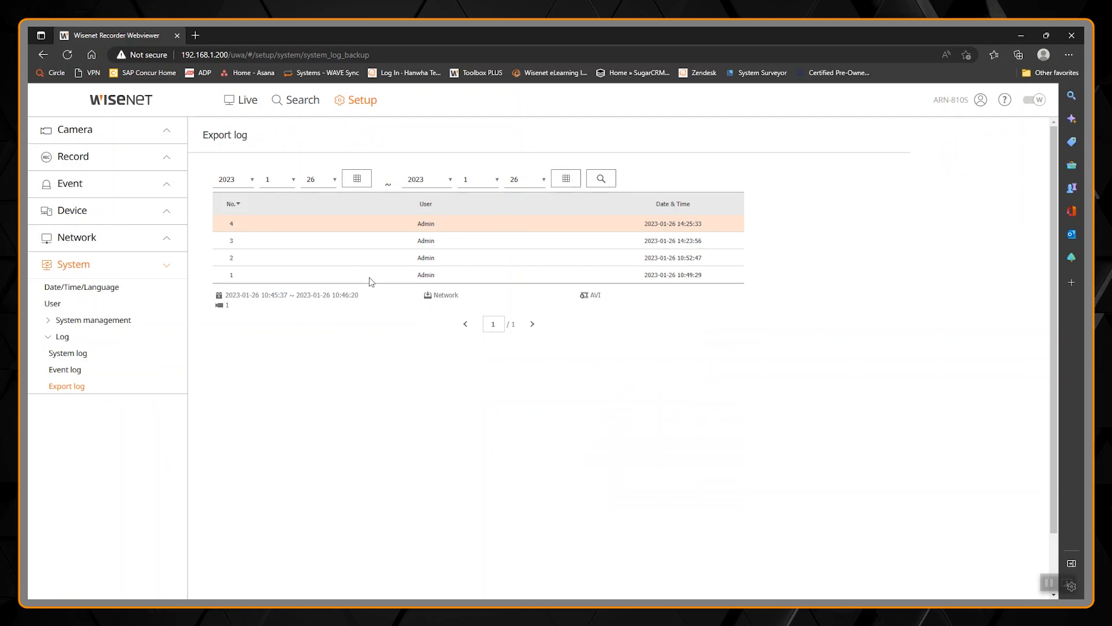
mouse_move(327, 239)
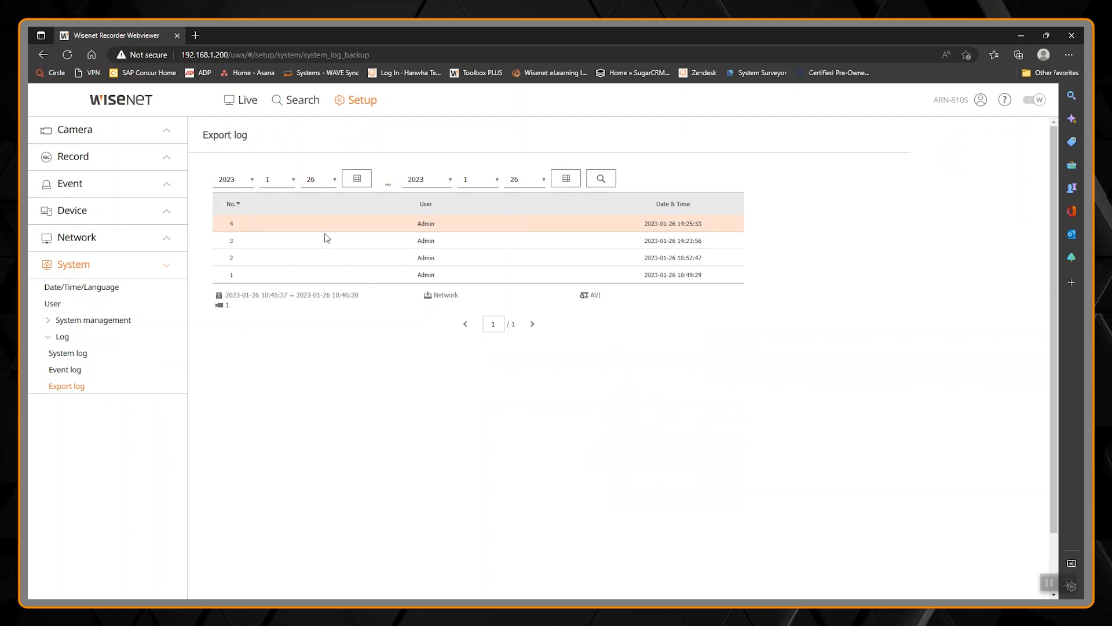
mouse_move(325, 231)
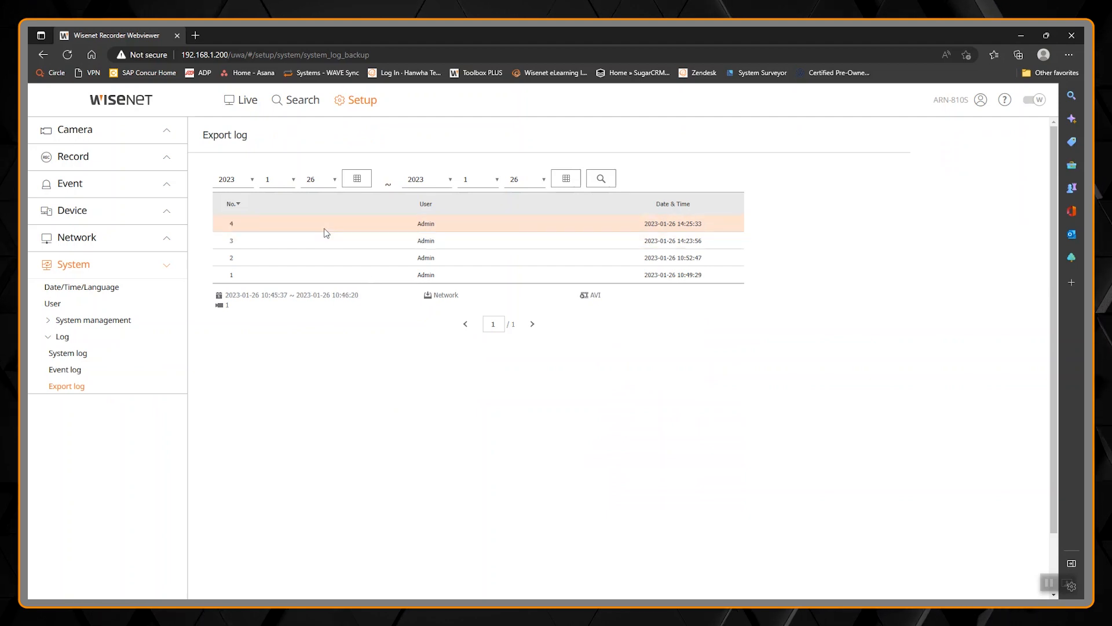
mouse_move(424, 245)
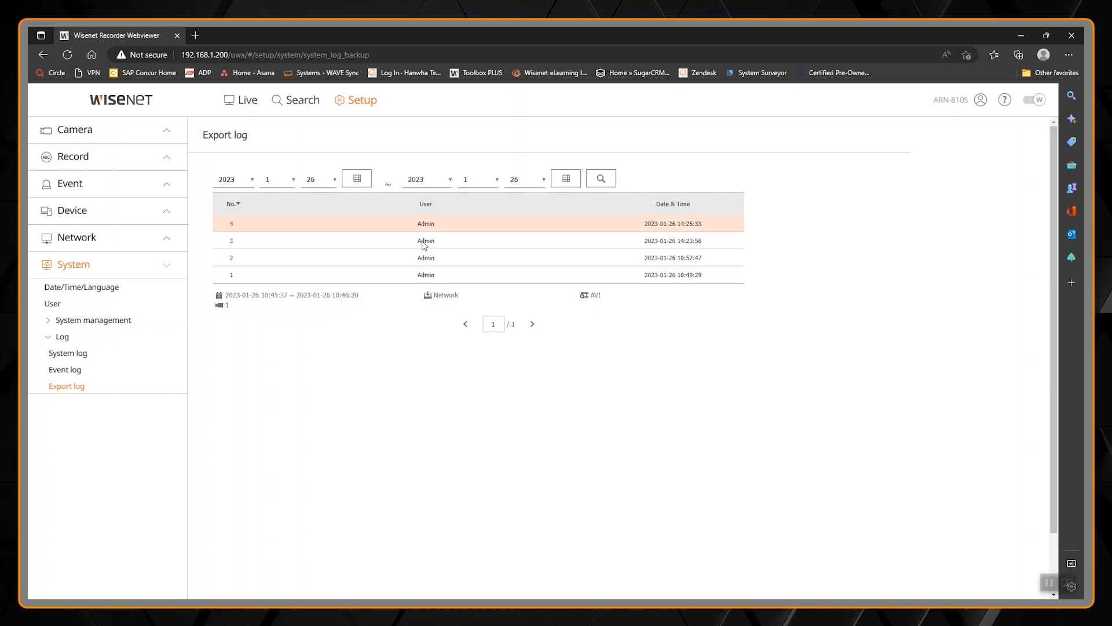
mouse_move(705, 221)
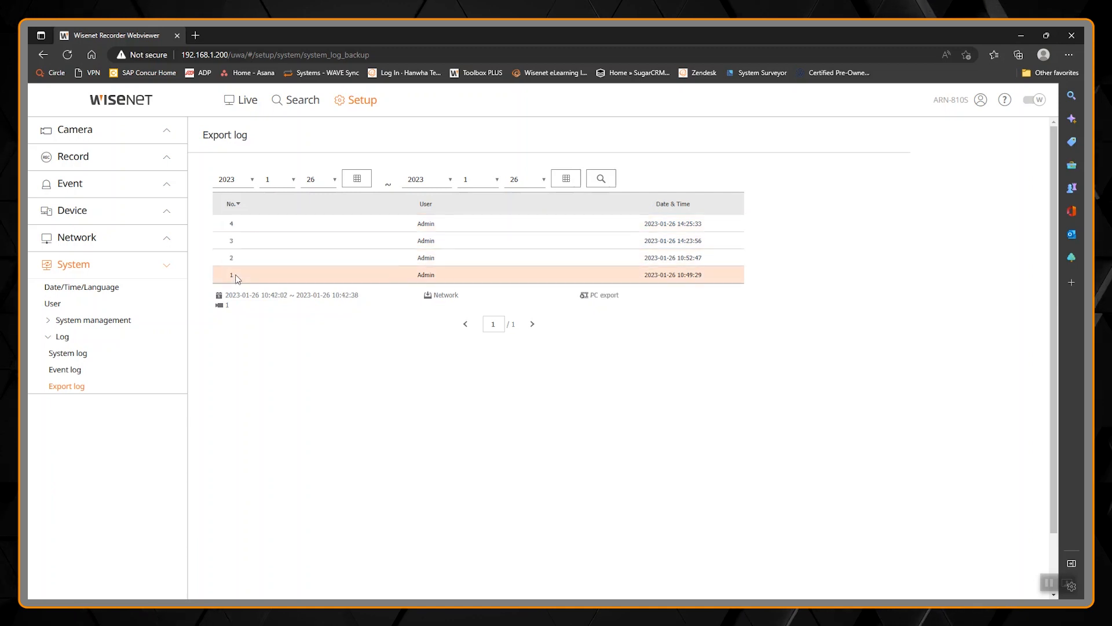
left_click(425, 241)
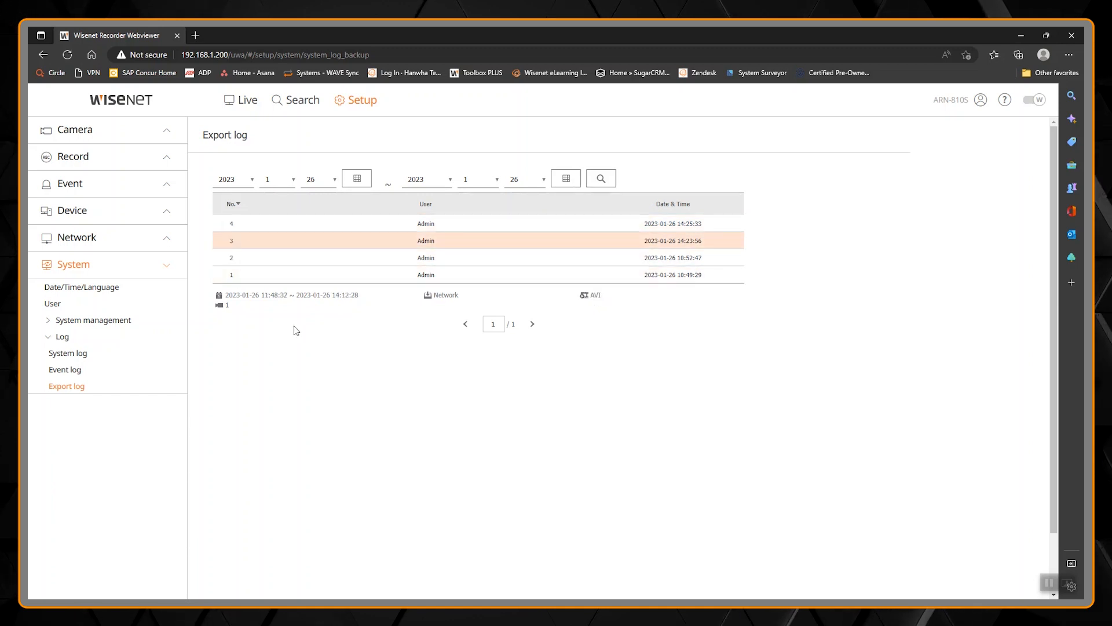
mouse_move(296, 299)
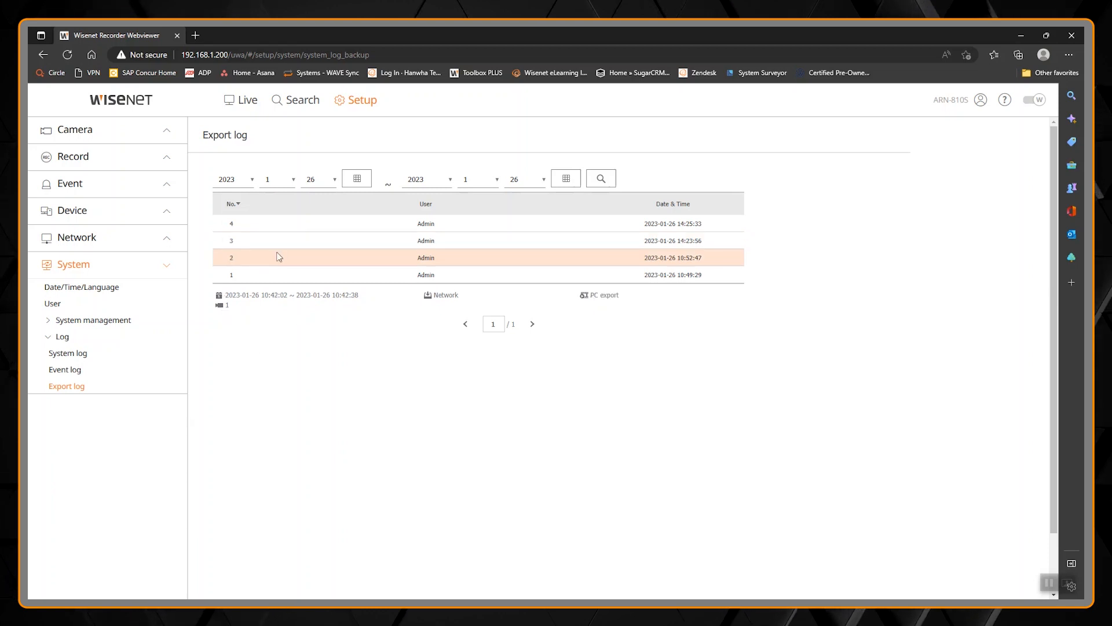
mouse_move(551, 297)
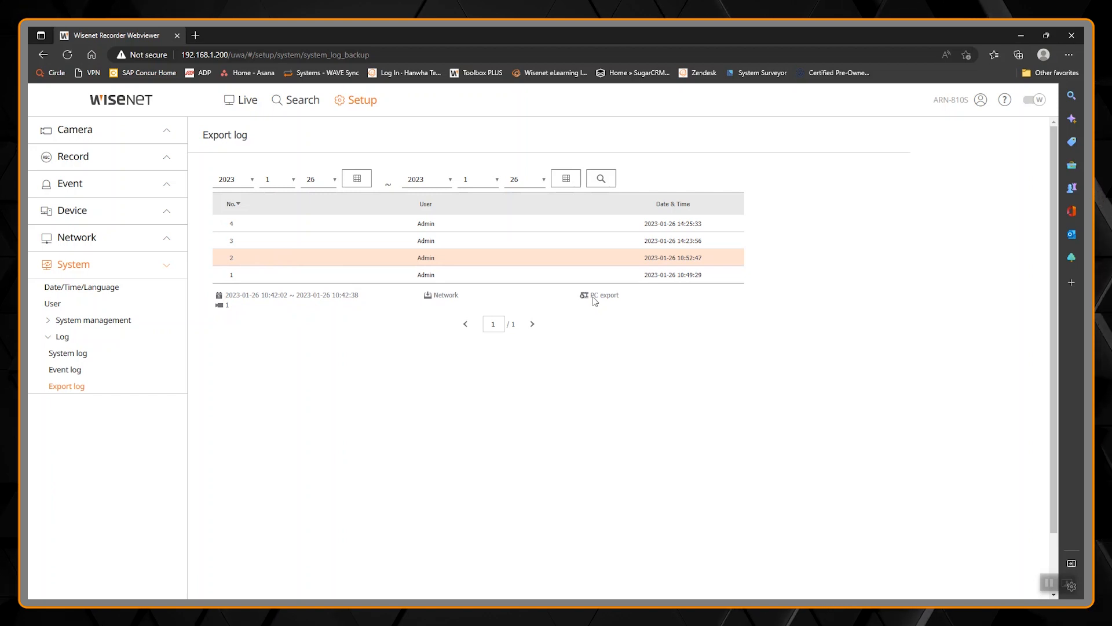
mouse_move(555, 302)
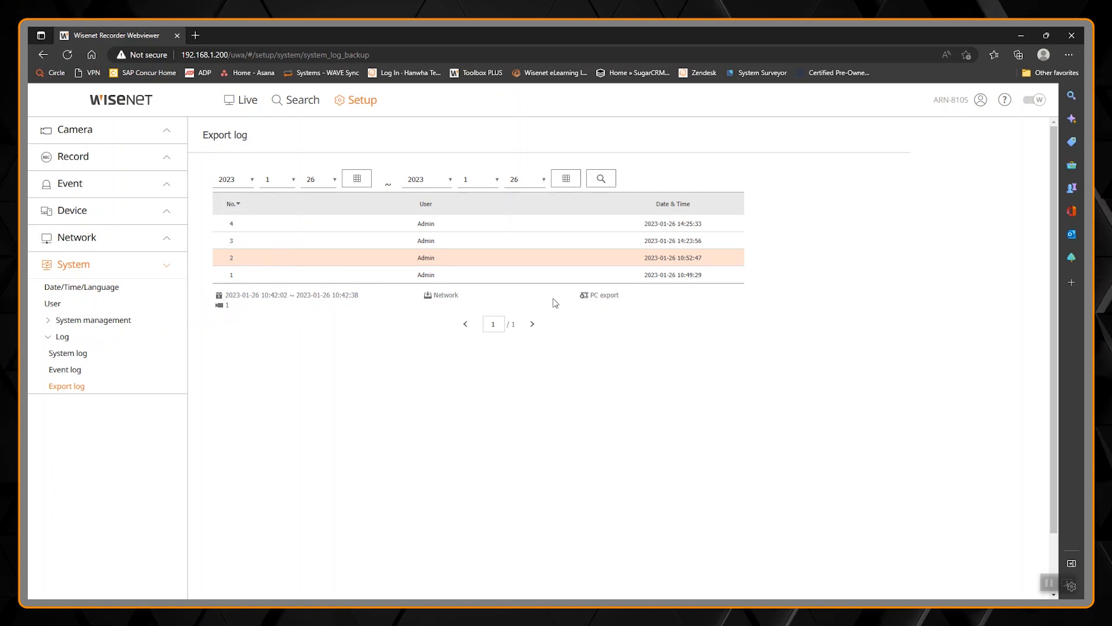
mouse_move(568, 227)
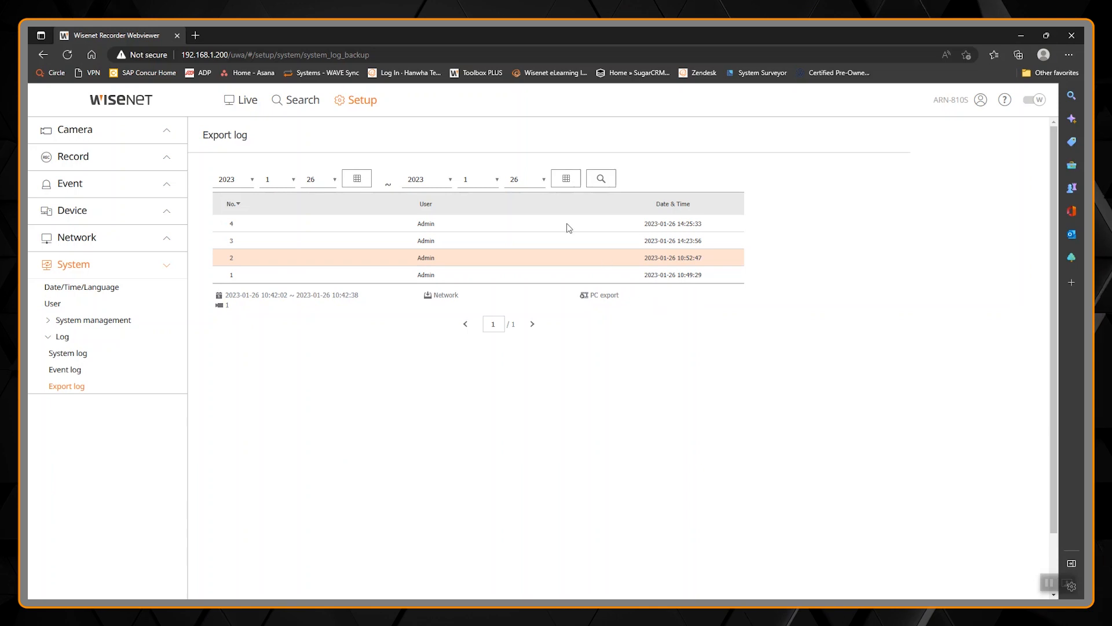
mouse_move(751, 324)
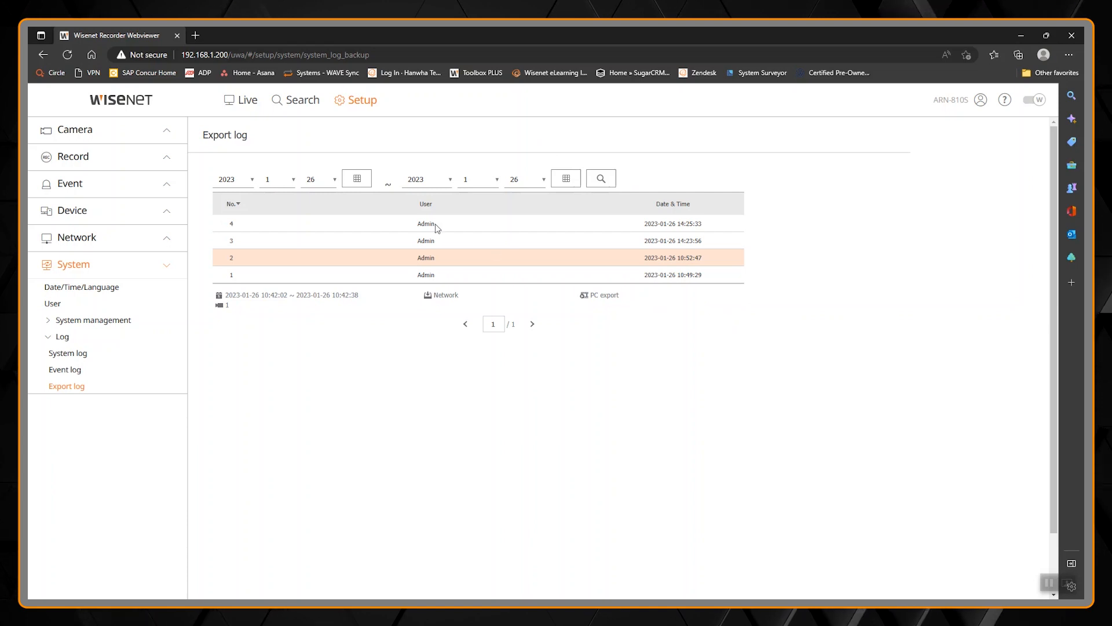
mouse_move(433, 227)
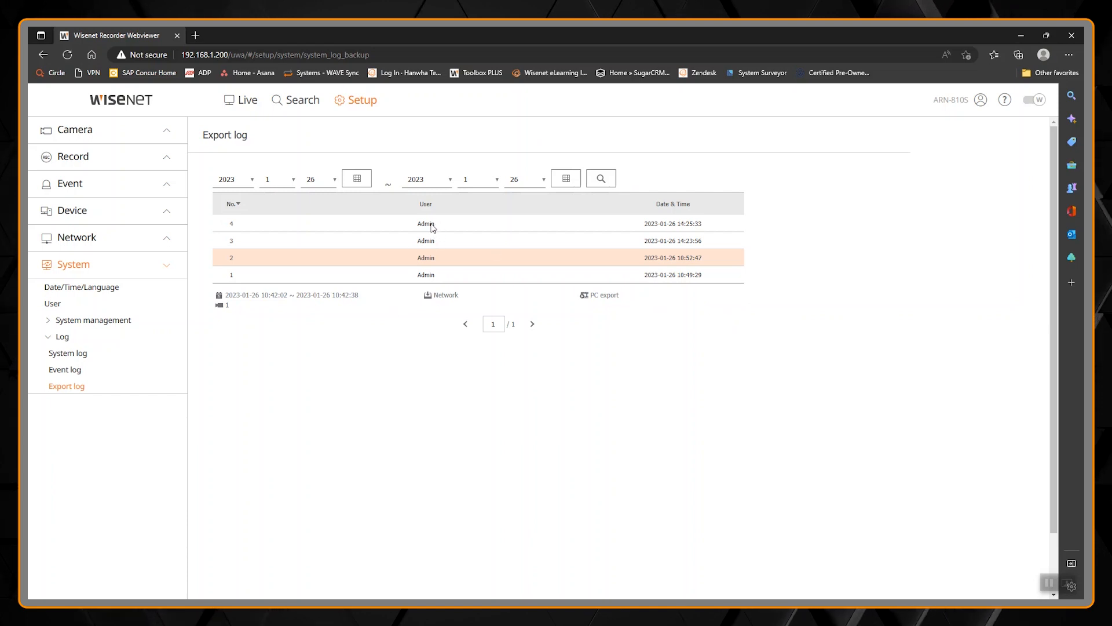
mouse_move(549, 387)
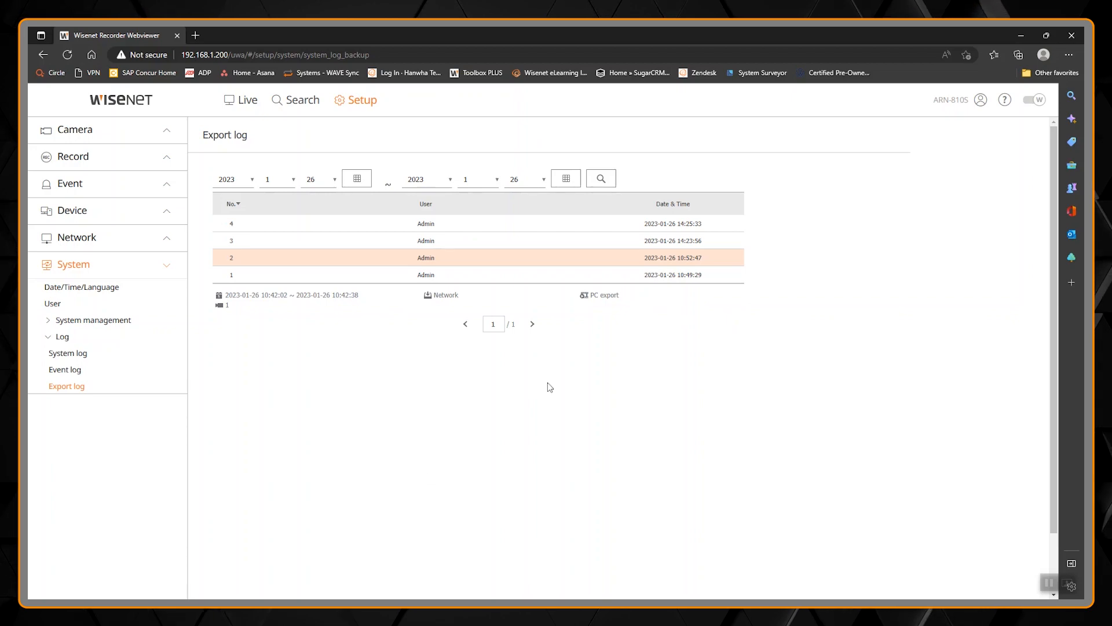